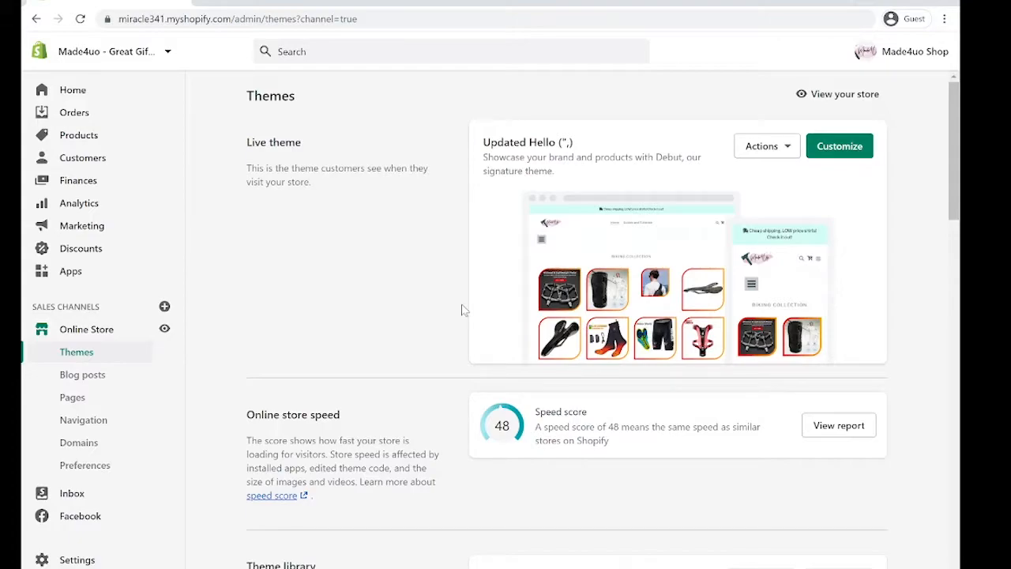
Step: Preview the Dawn theme through its Actions menu in the theme library
scroll(down, 3)
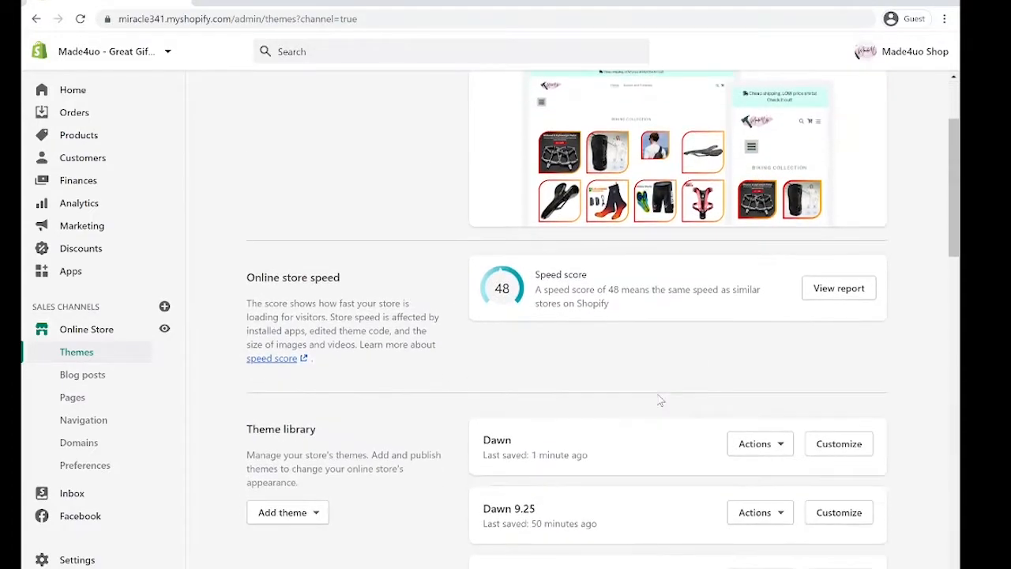
click(760, 444)
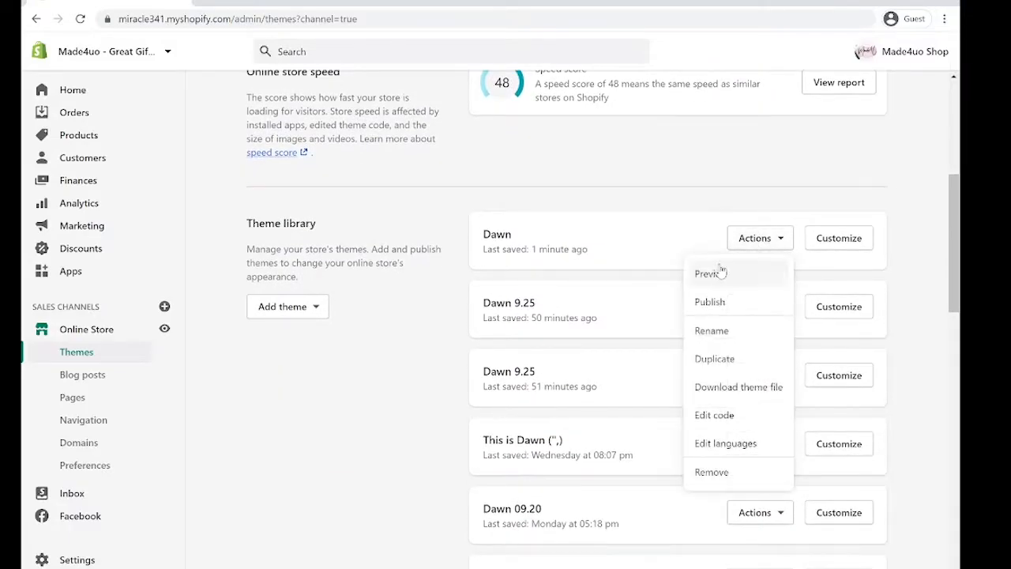
click(709, 273)
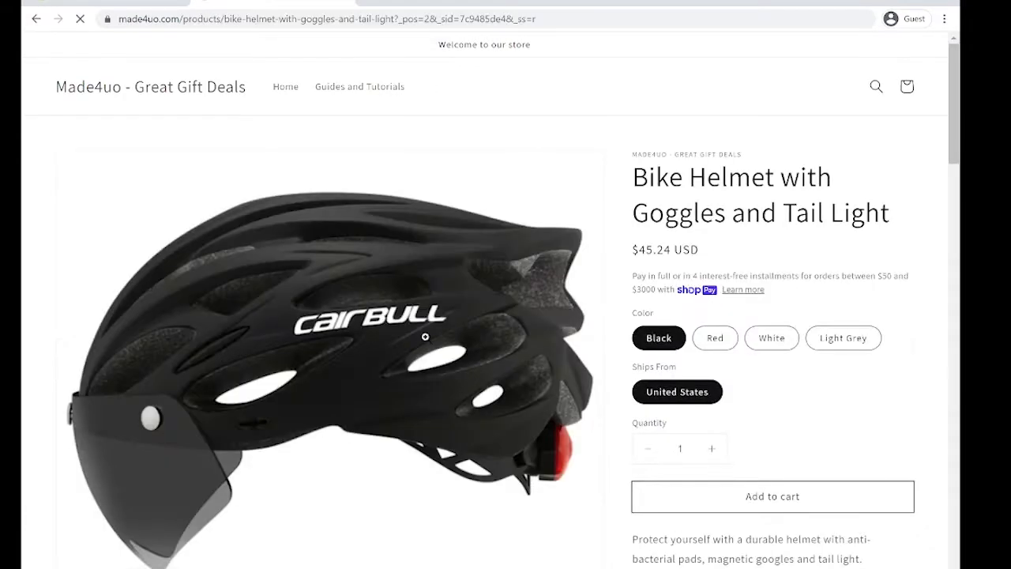
Step: Scroll the helmet product page preview through its color variants, quantity and purchase options
scroll(down, 3)
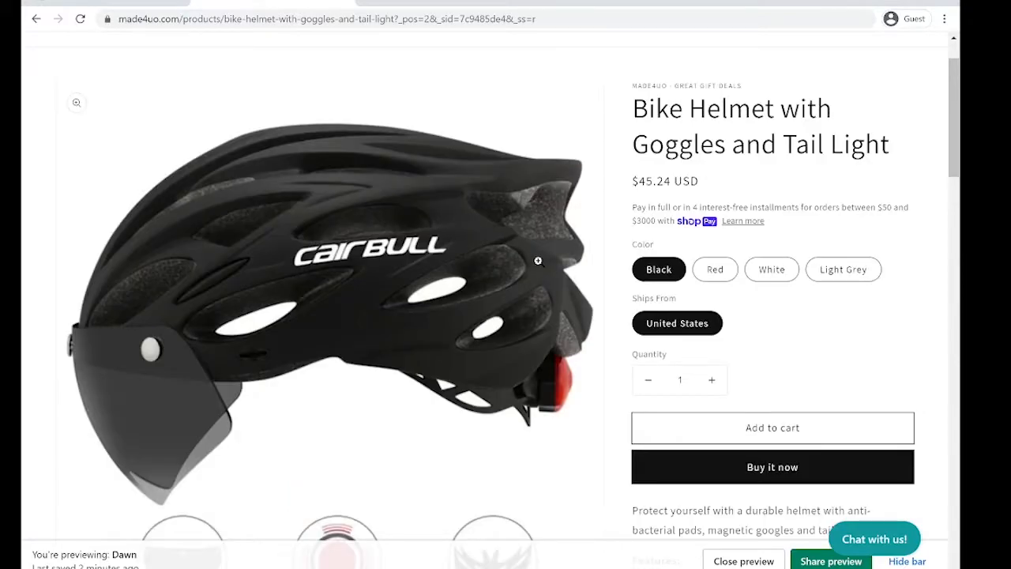
mouse_move(549, 306)
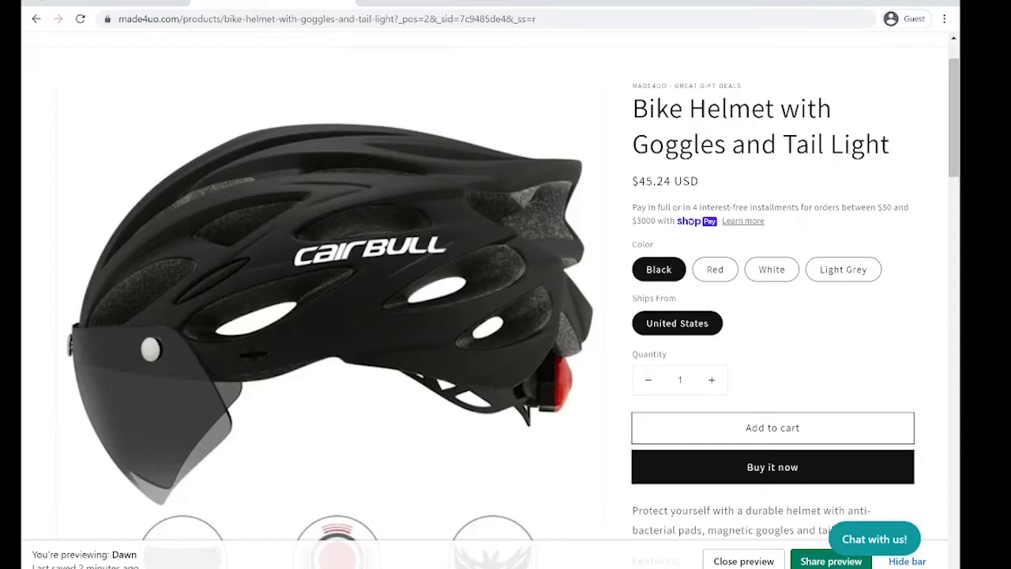
mouse_move(840, 371)
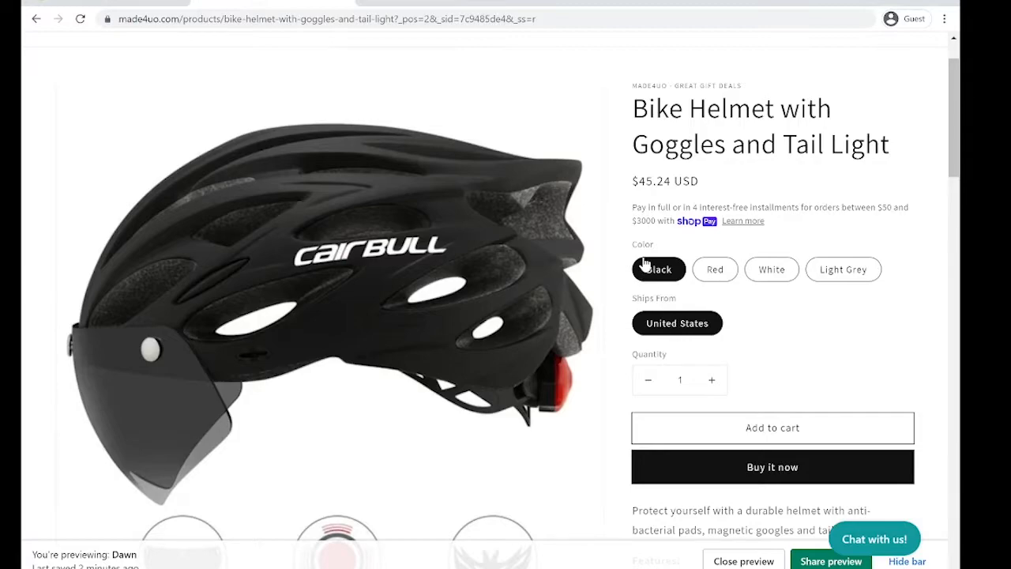
scroll(down, 3)
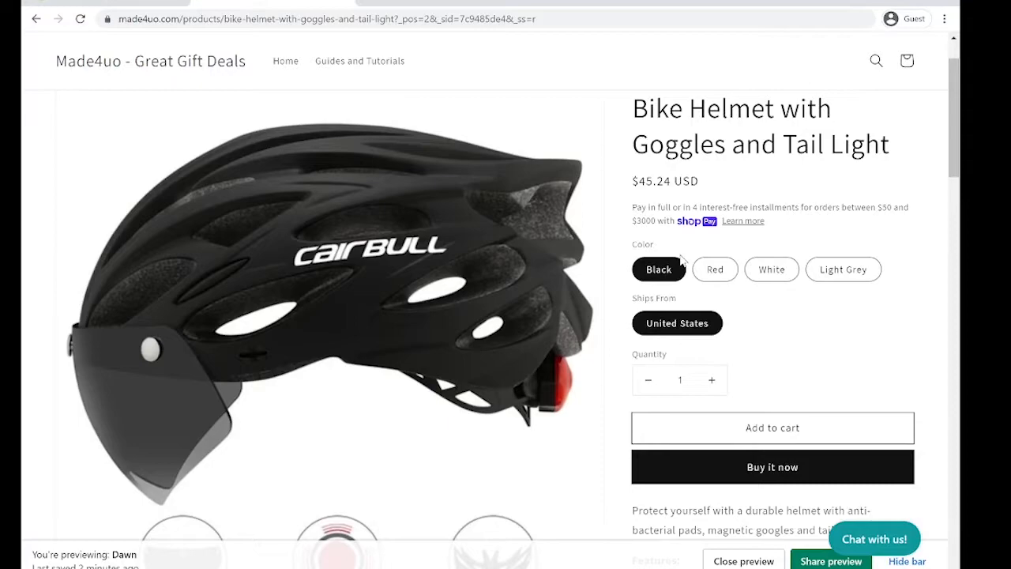
mouse_move(756, 263)
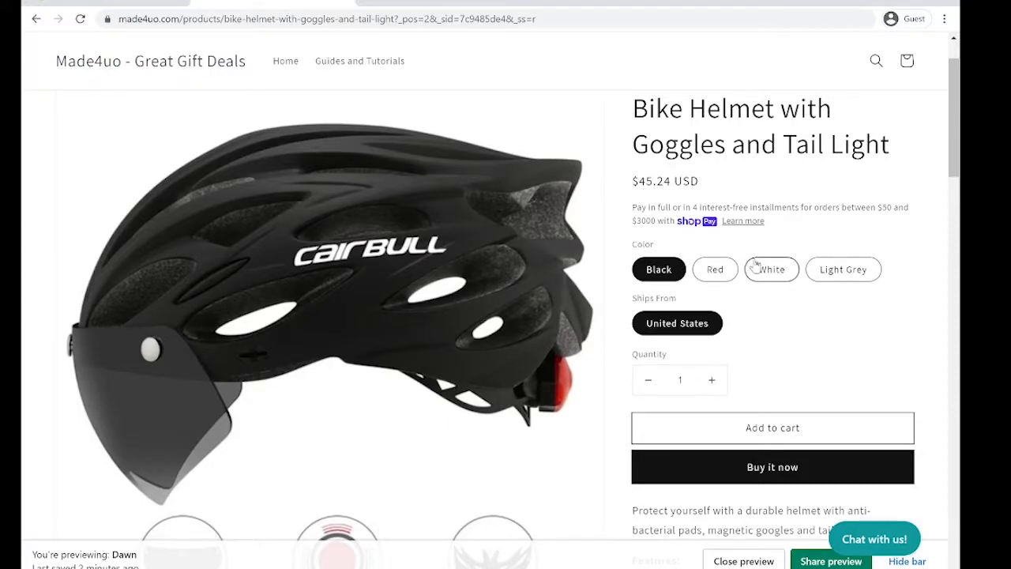
mouse_move(179, 302)
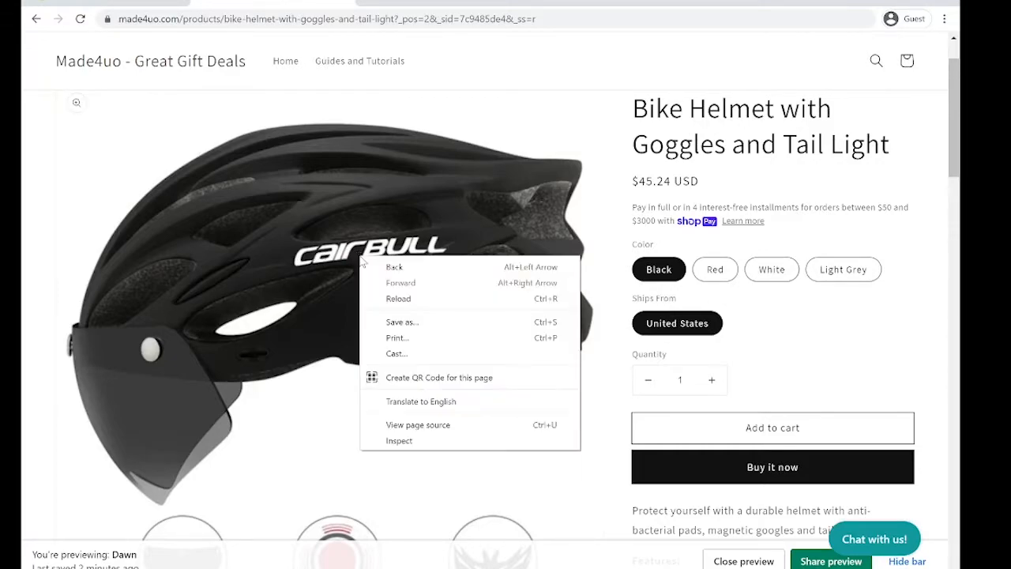
Step: Inspect the helmet image and browse Elements to the div.product grid with product__media-list
click(399, 441)
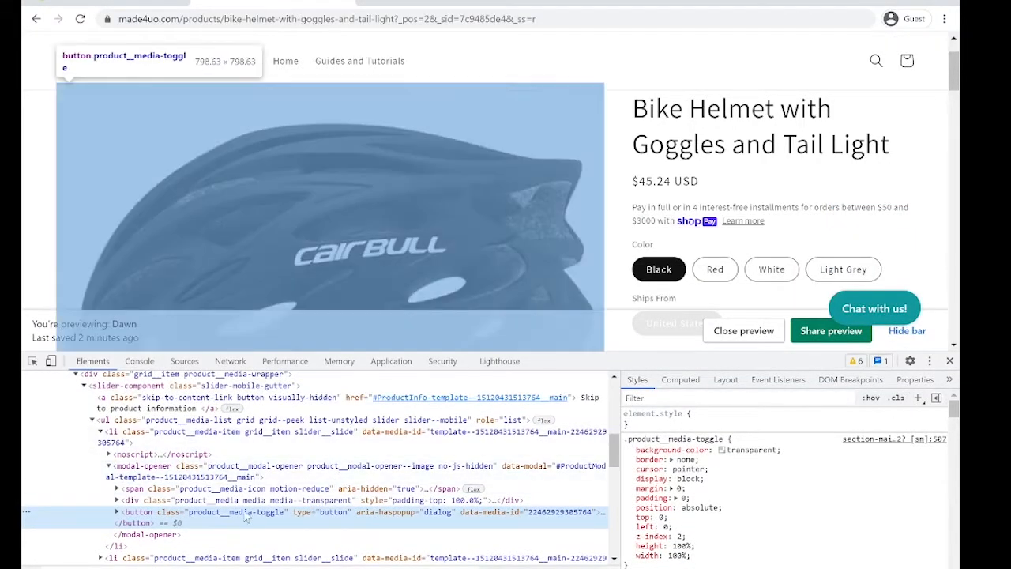
scroll(down, 3)
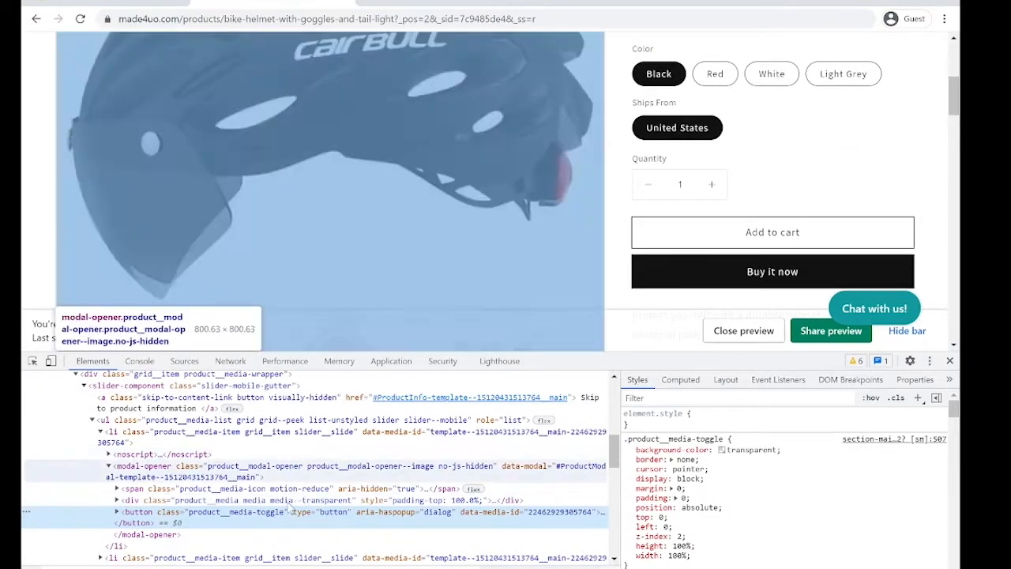
scroll(down, 3)
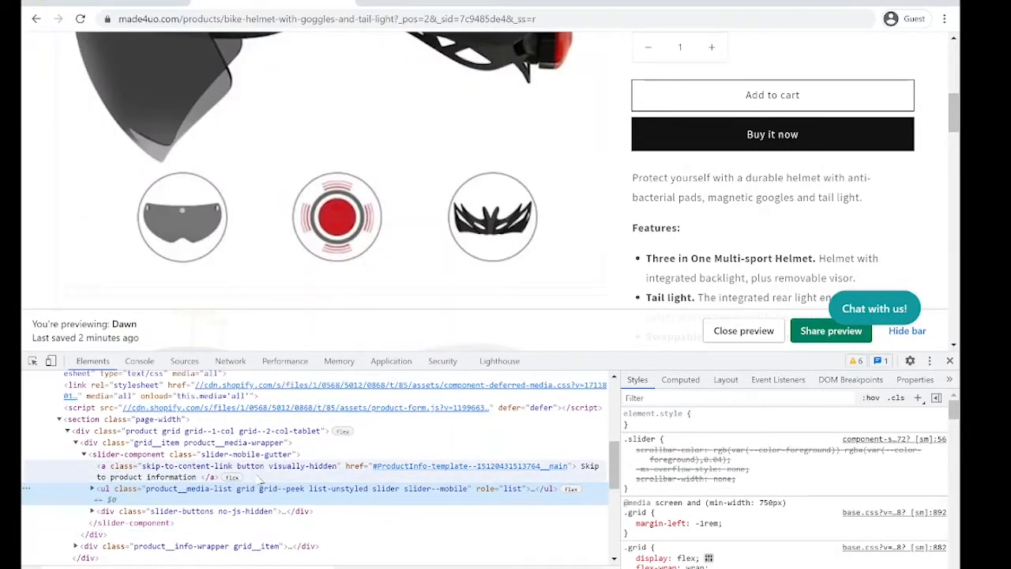
mouse_move(142, 443)
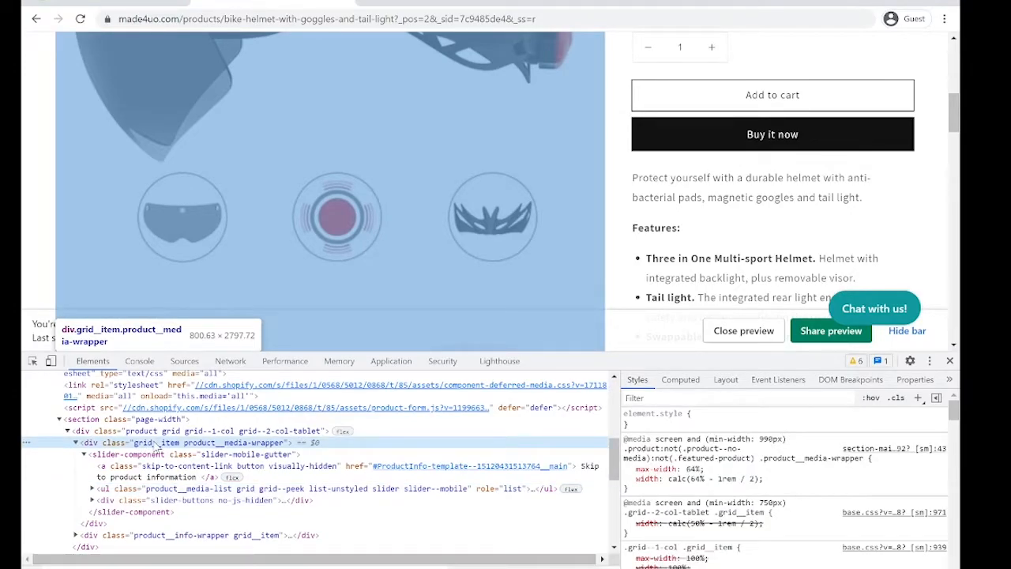
Step: Change div.product__media-wrapper max-width from 64% to 50% in the Styles pane
scroll(down, 3)
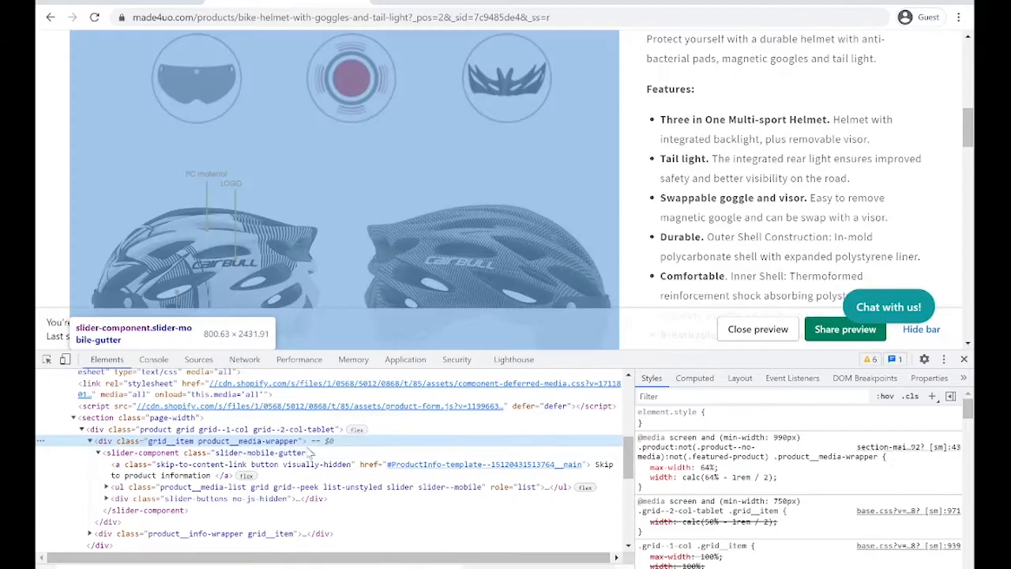
scroll(down, 3)
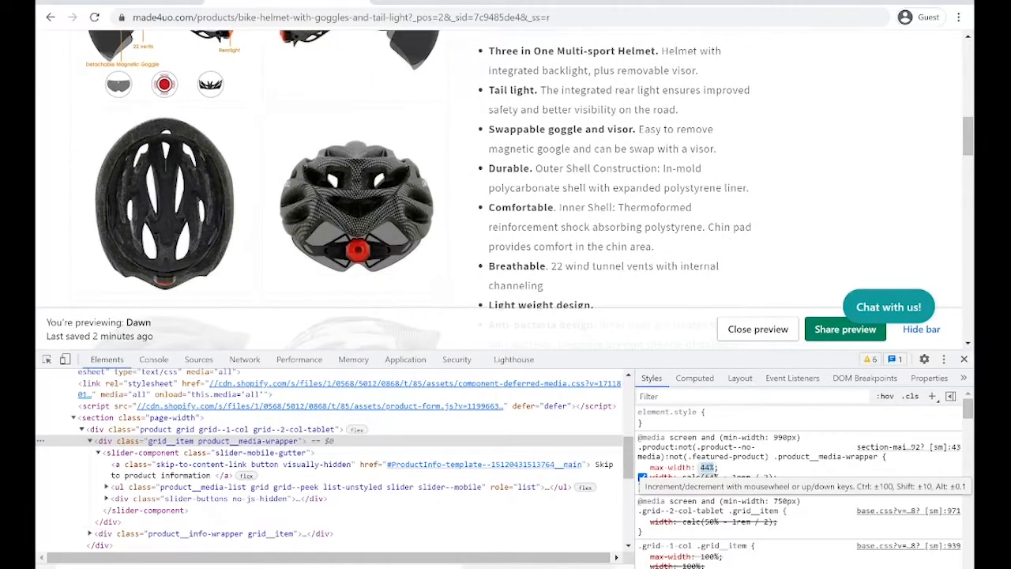
key(ArrowUp)
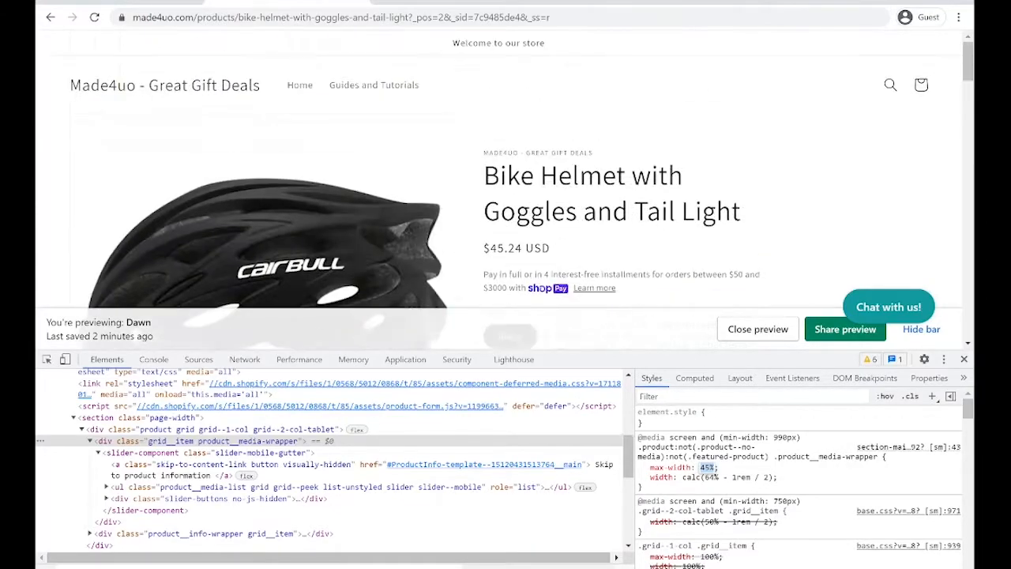
click(644, 477)
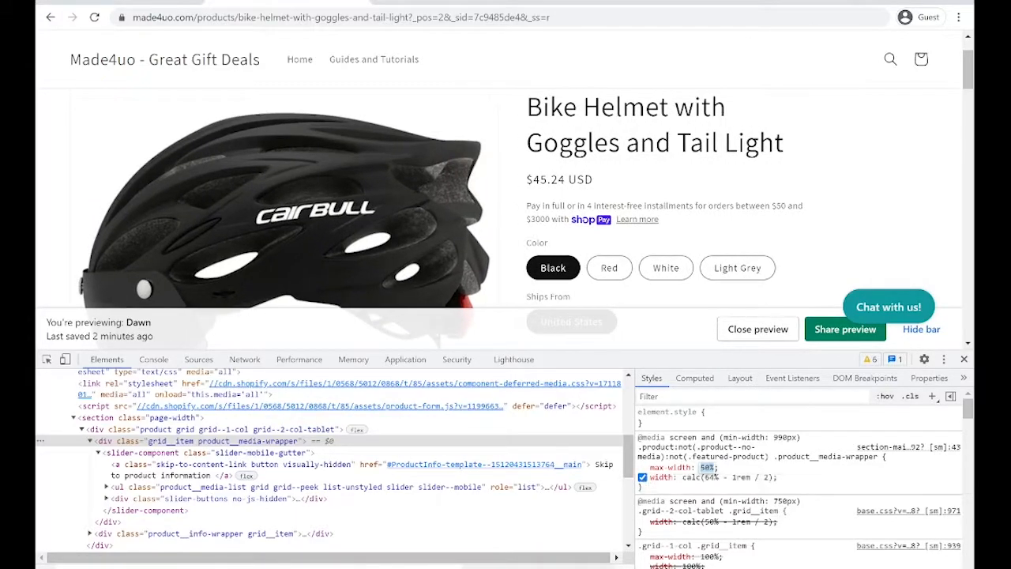
scroll(down, 3)
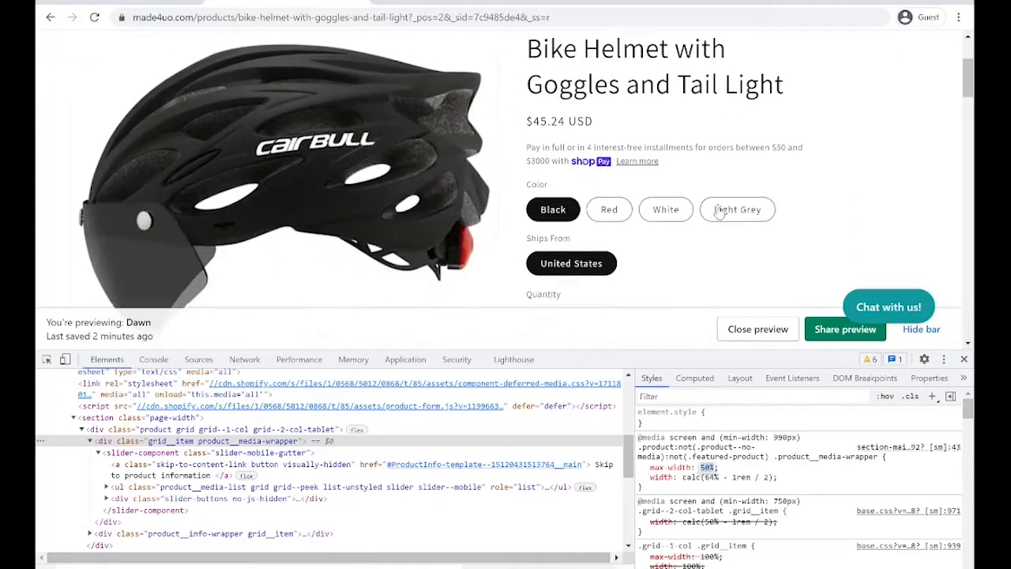
mouse_move(637, 167)
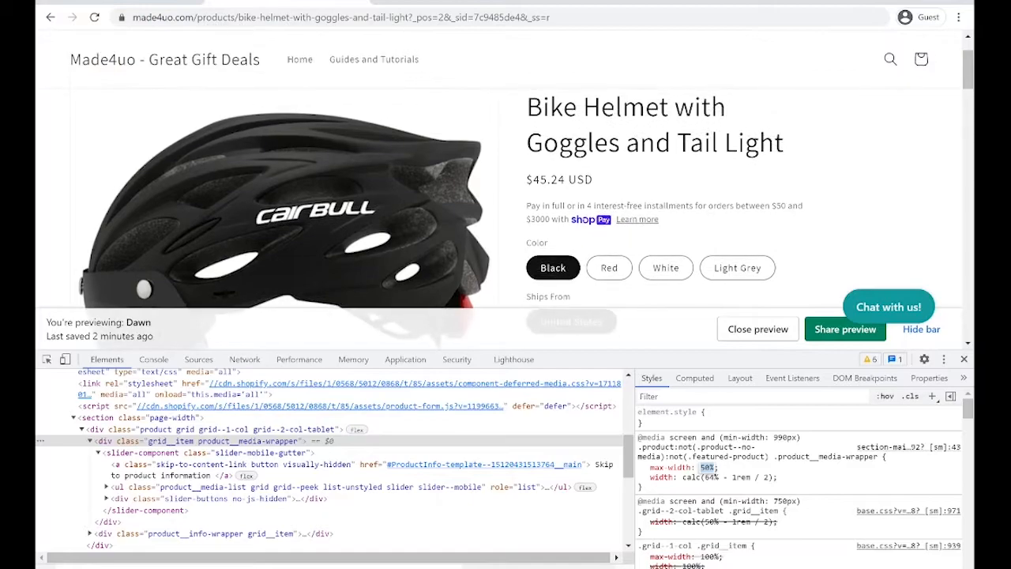
mouse_move(256, 393)
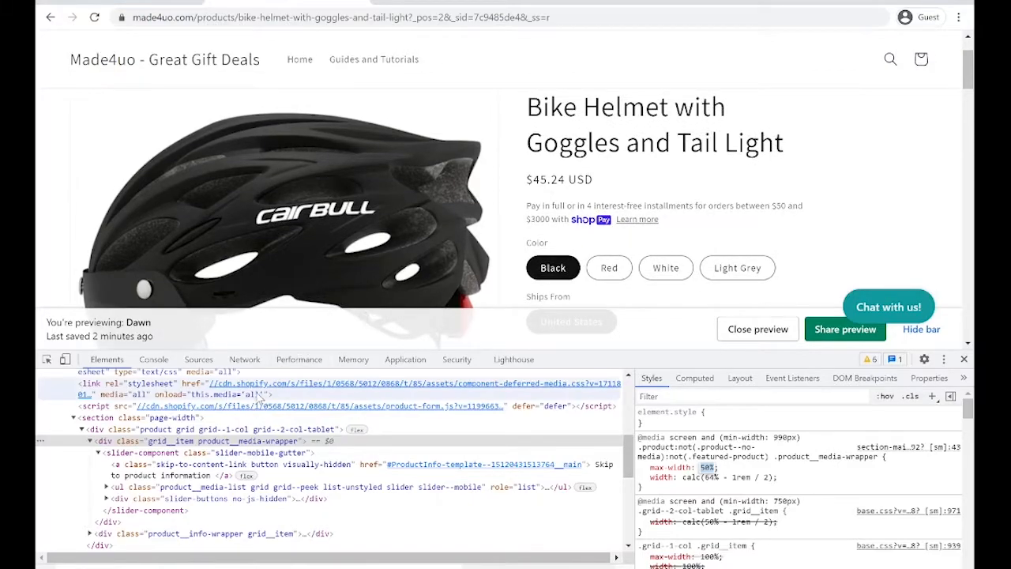
mouse_move(229, 441)
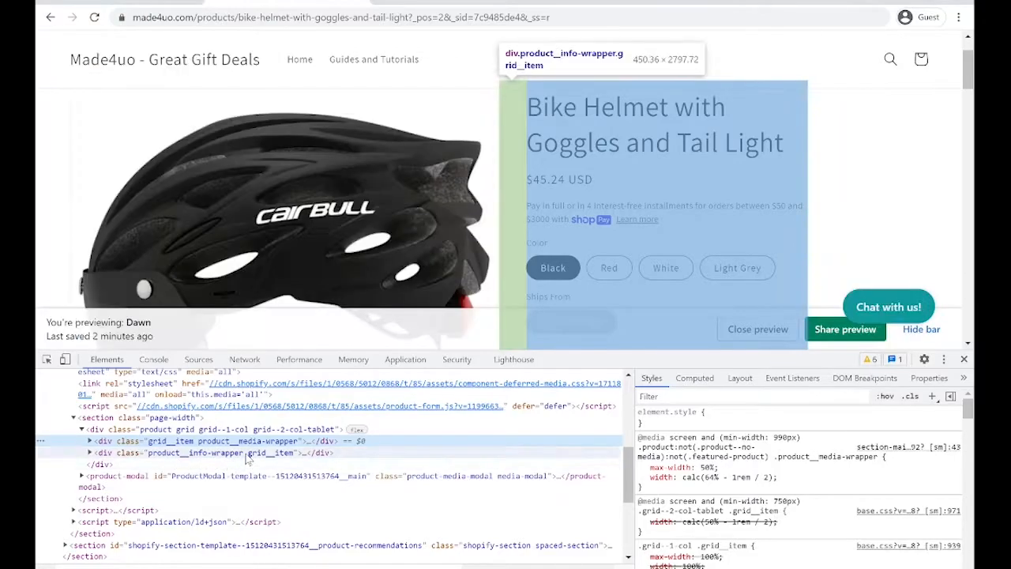
Step: Select div.product__info-wrapper and set its max-width to 50% in Styles
click(198, 453)
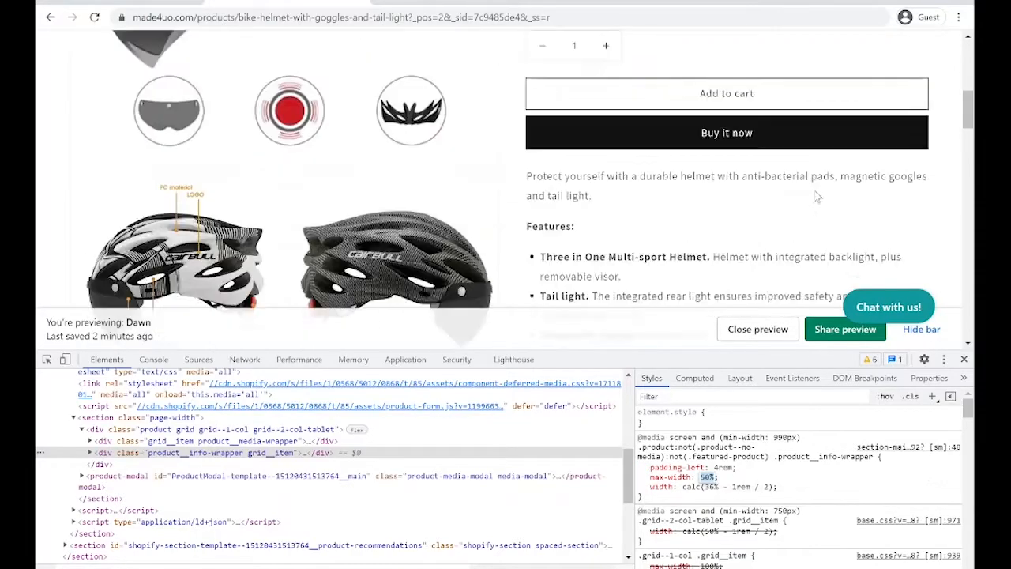
scroll(up, 3)
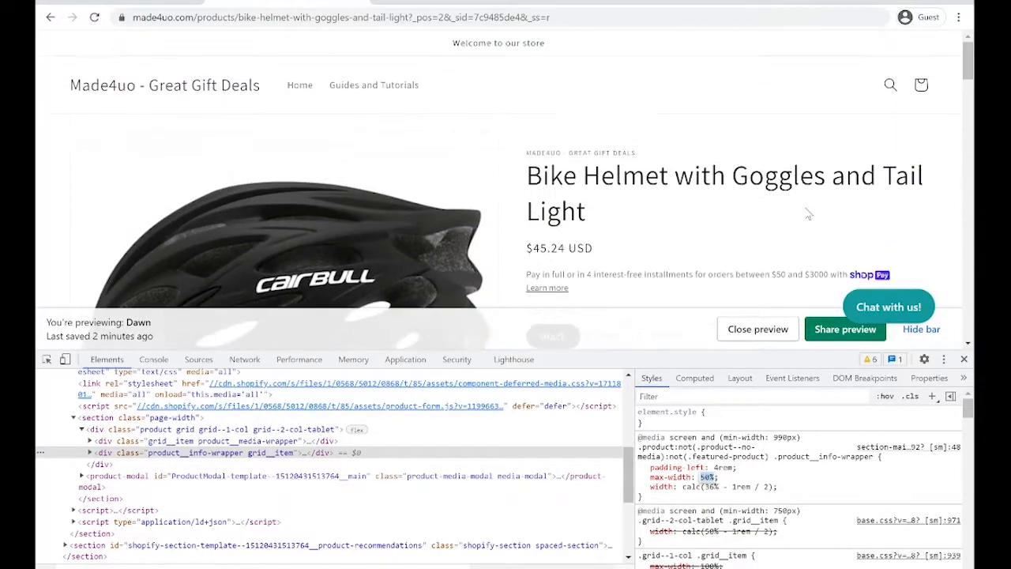
scroll(down, 3)
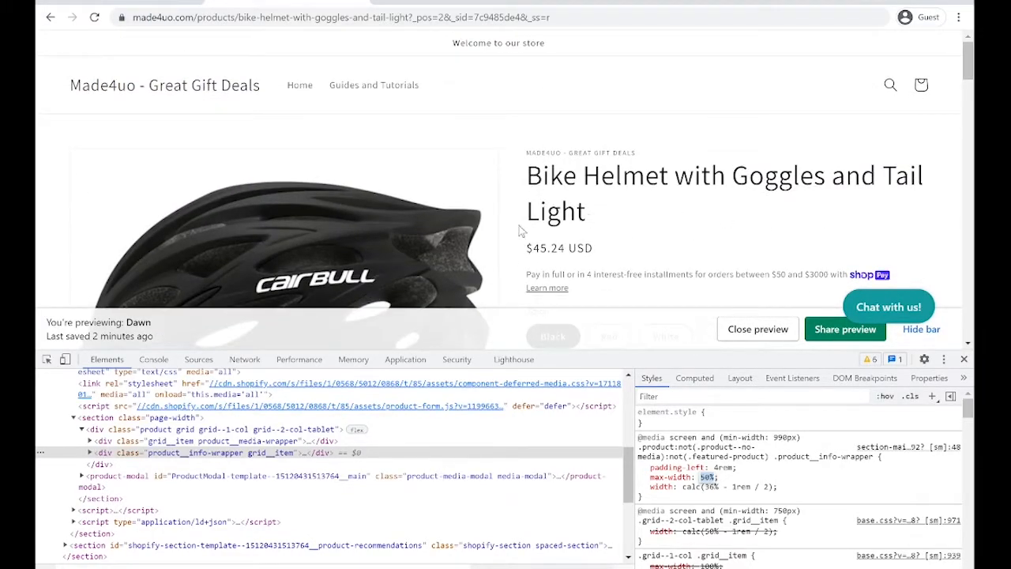
Step: Change product__info-wrapper padding-left from 4rem to 5rem in the Styles pane
scroll(down, 3)
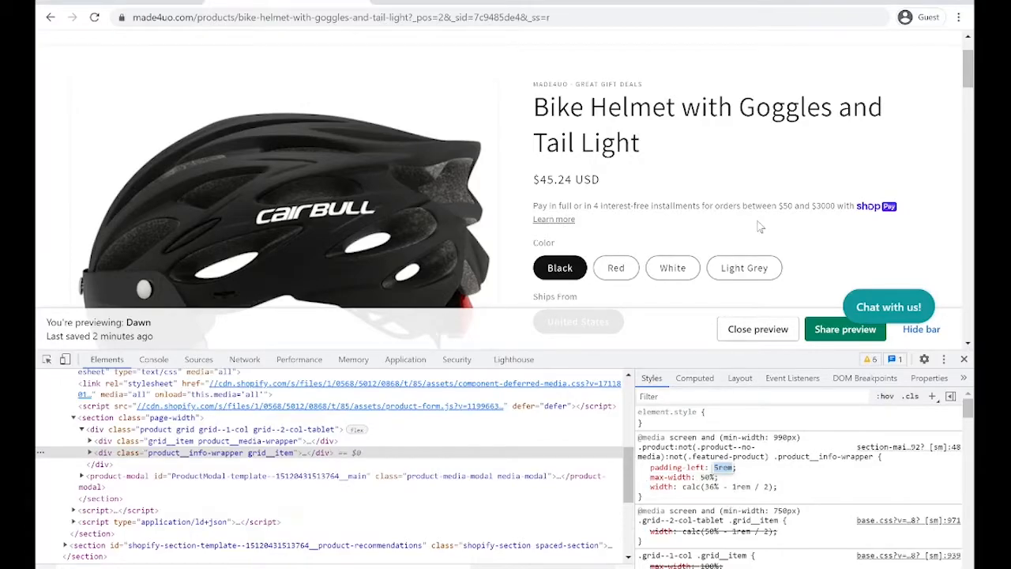
scroll(down, 3)
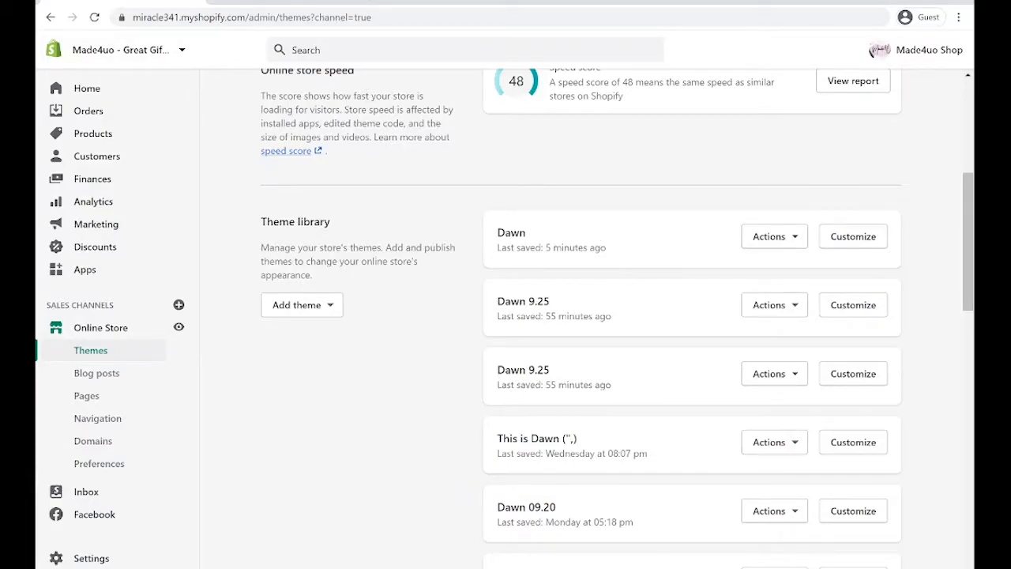
mouse_move(773, 242)
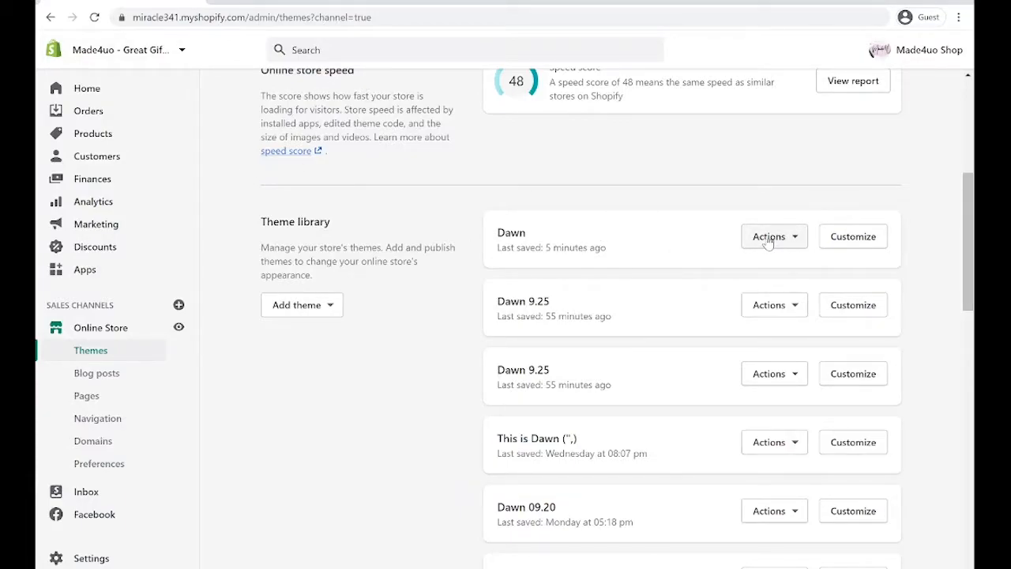
Step: Open Dawn's code editor full-window and expand Assets down to section-main-product.css
click(774, 236)
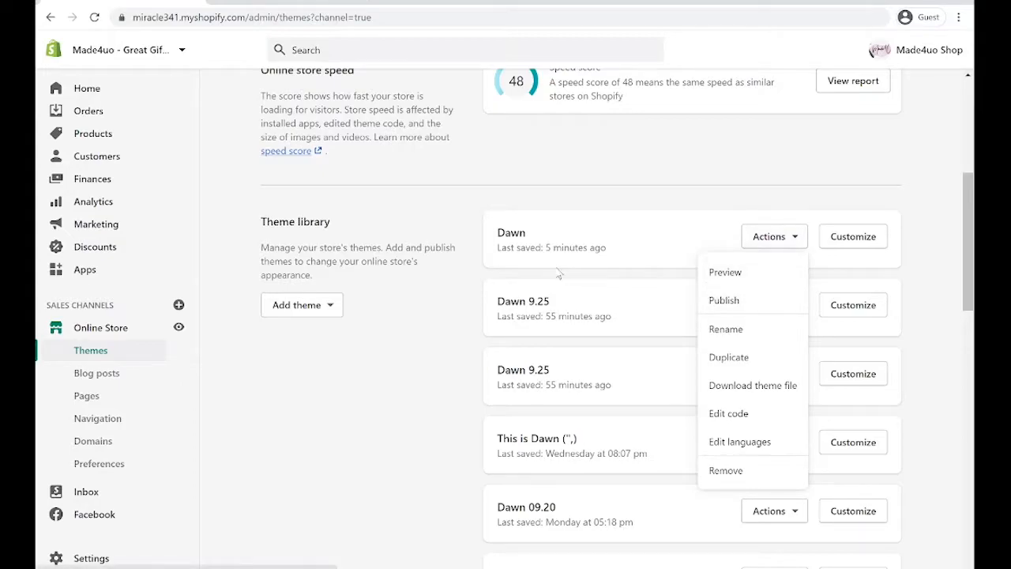
mouse_move(574, 237)
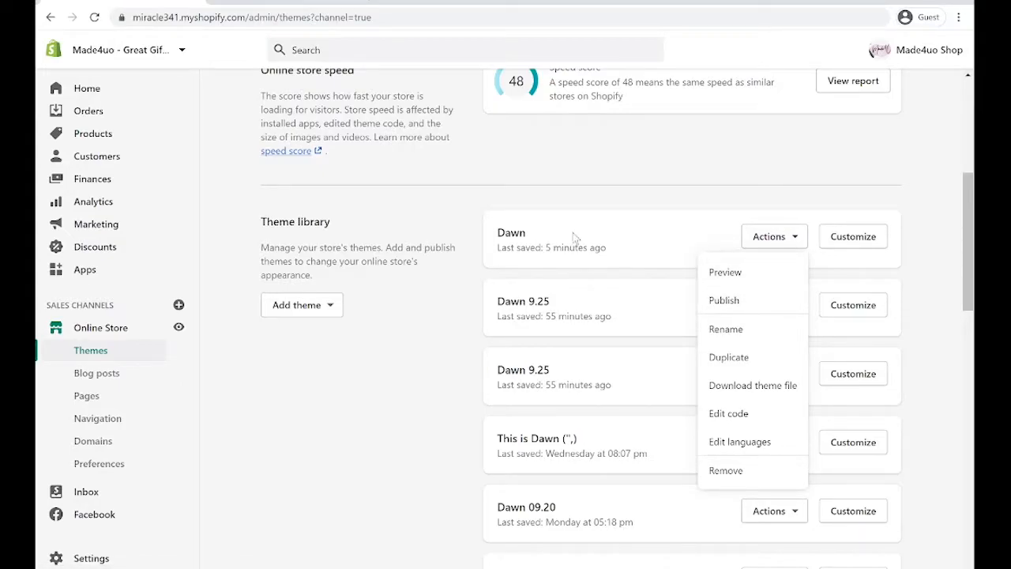
mouse_move(704, 438)
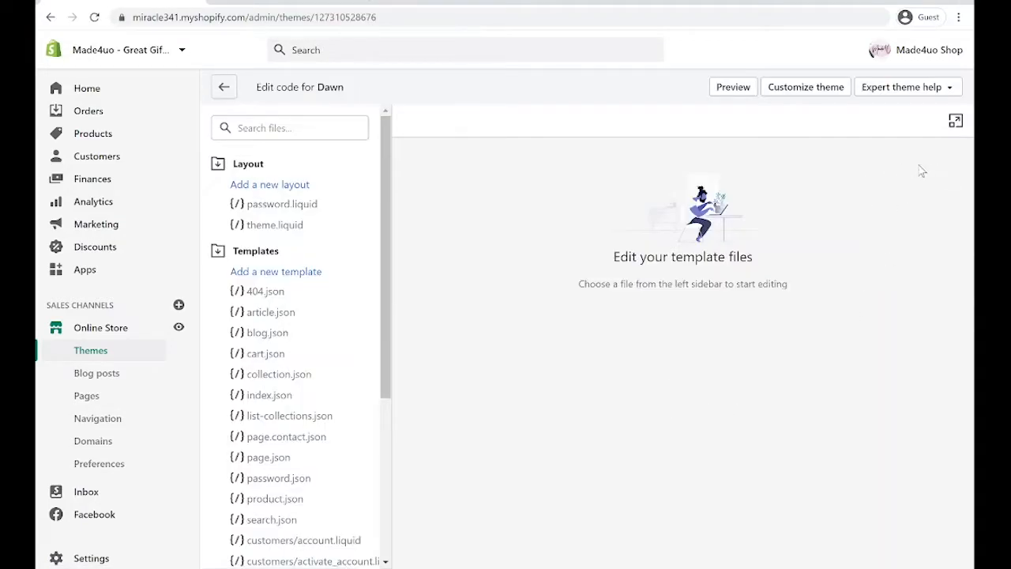
mouse_move(953, 121)
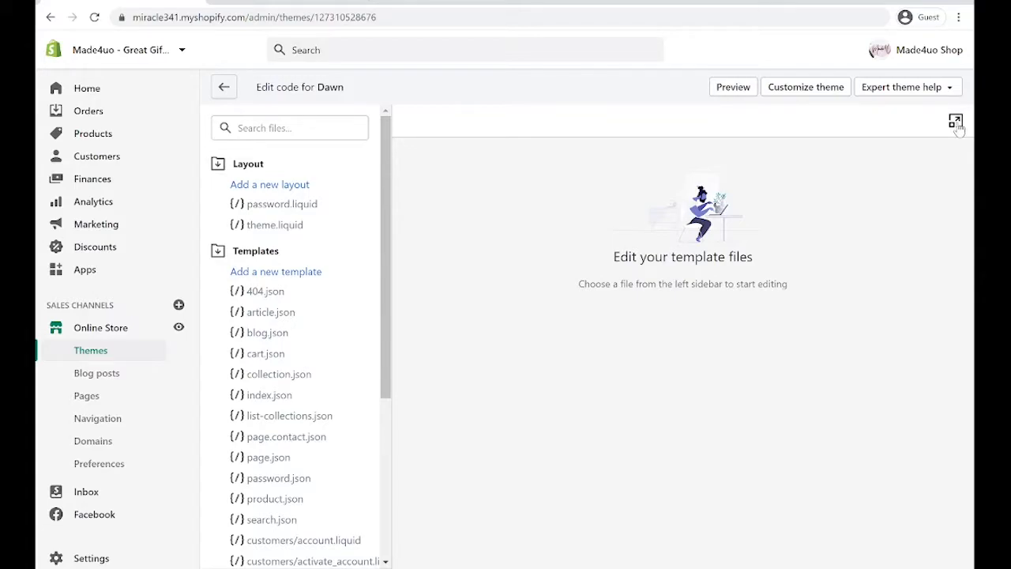
click(952, 122)
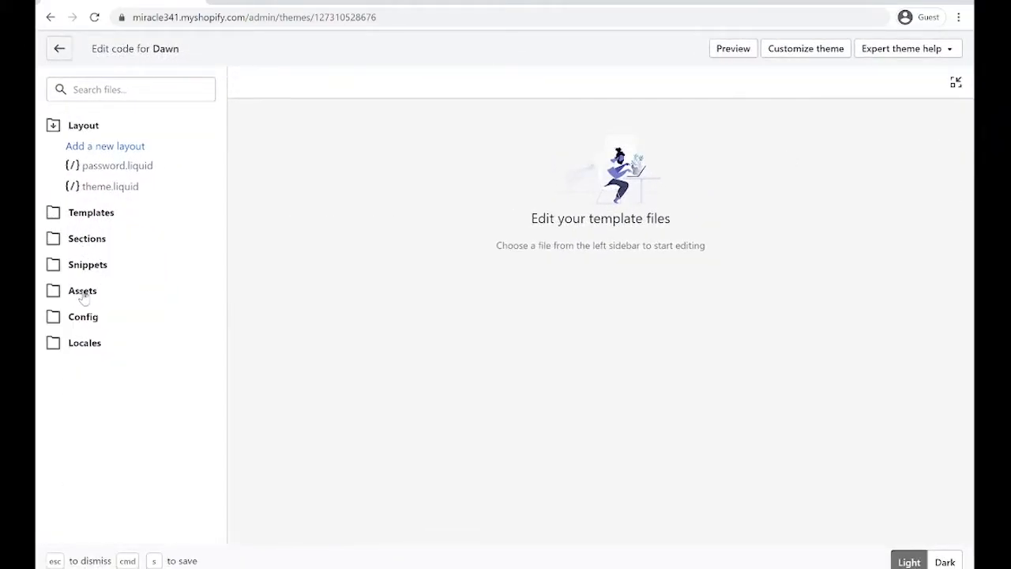
click(81, 290)
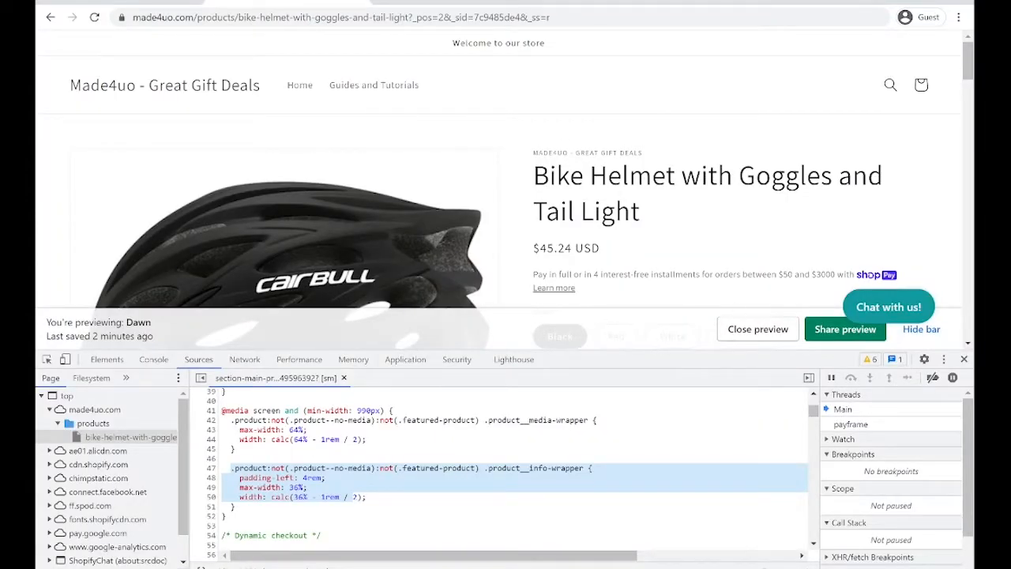
mouse_move(296, 378)
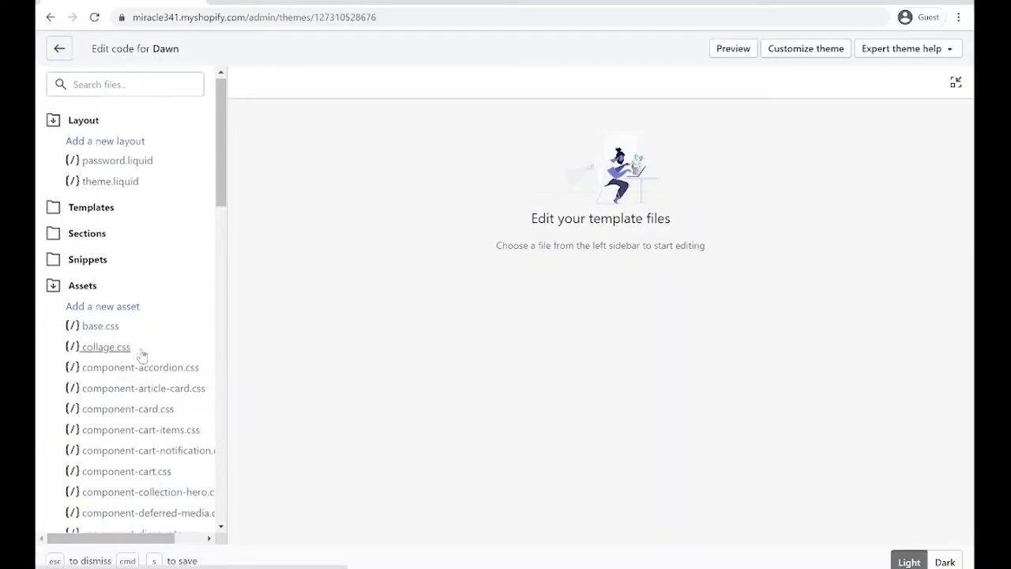
scroll(down, 3)
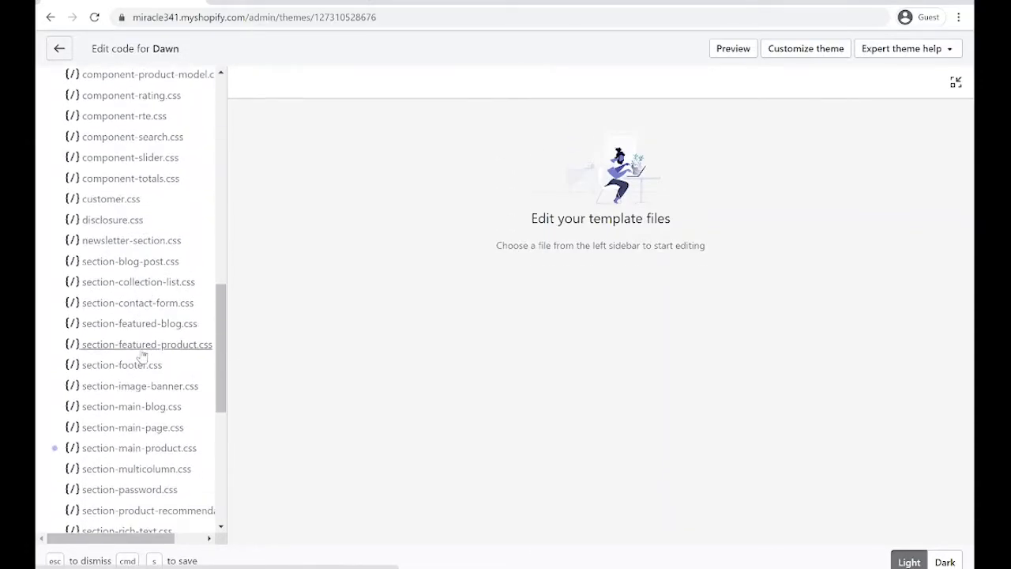
scroll(down, 3)
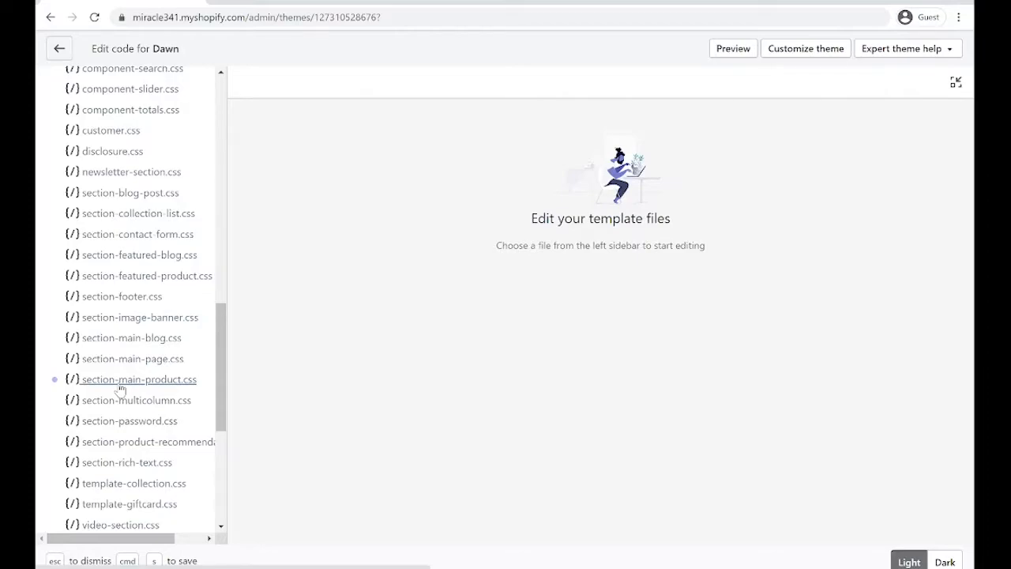
Step: Open section-main-product.css and search the file for 'info'
click(138, 380)
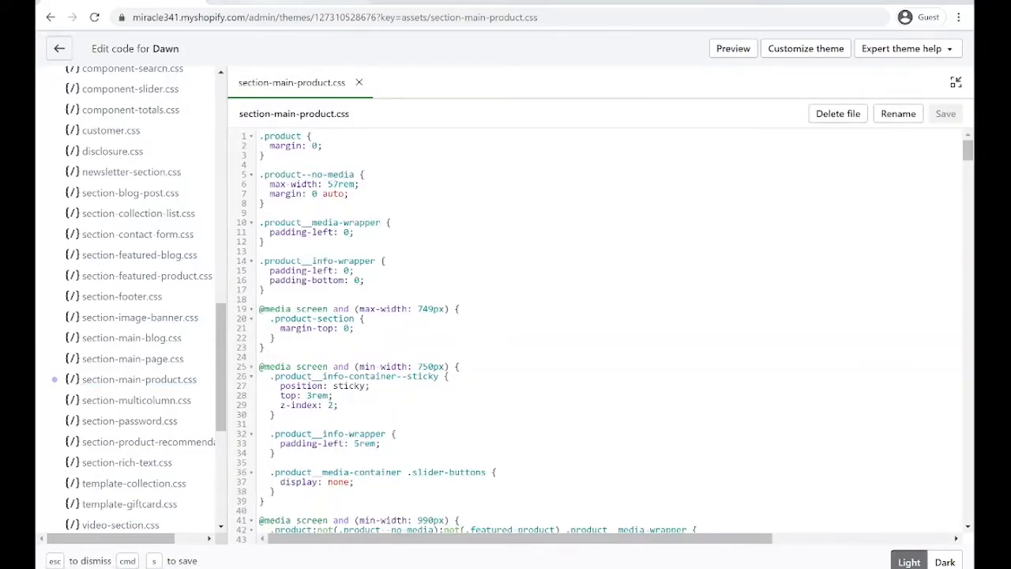
click(732, 48)
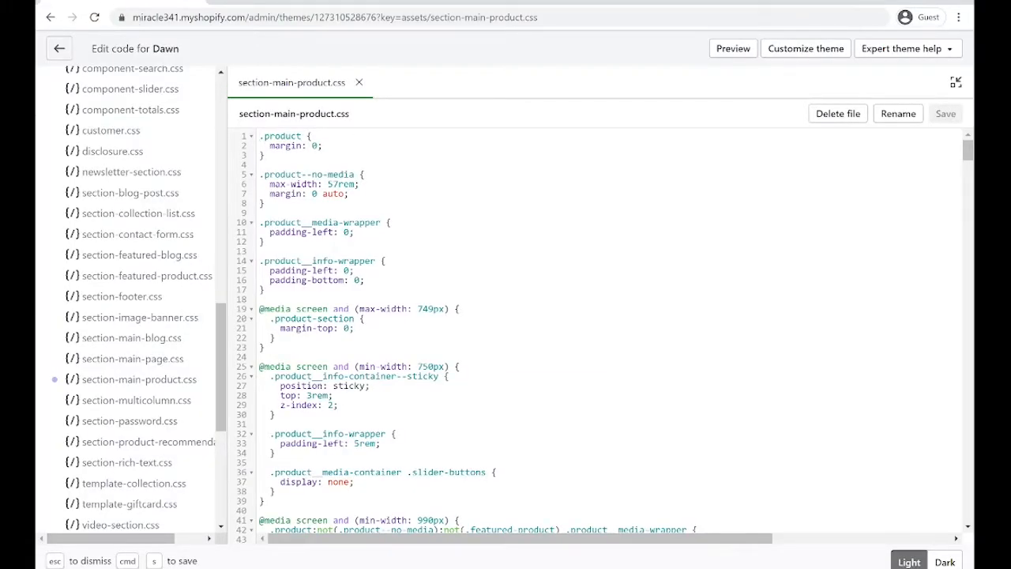
scroll(down, 3)
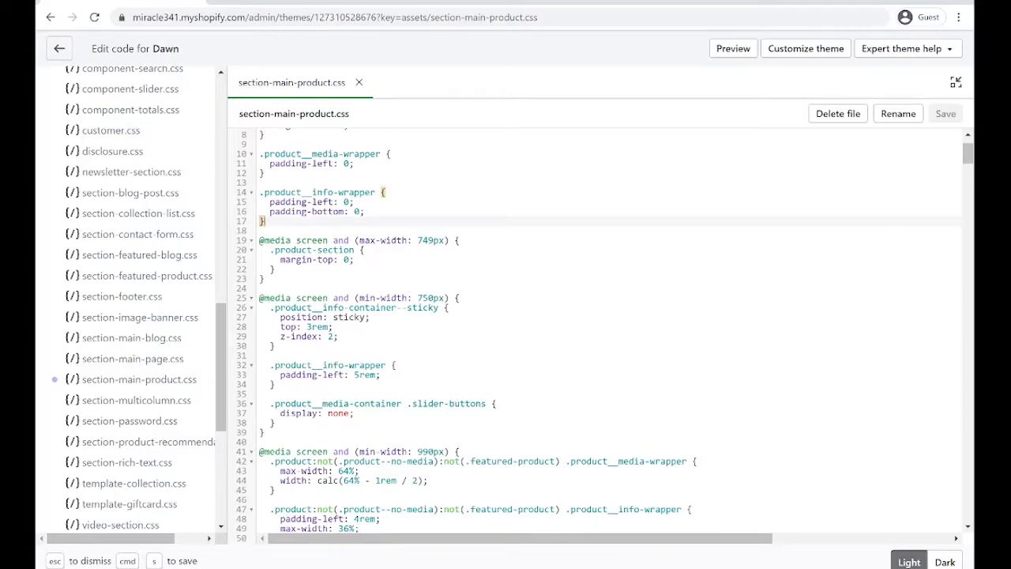
key(Ctrl+f)
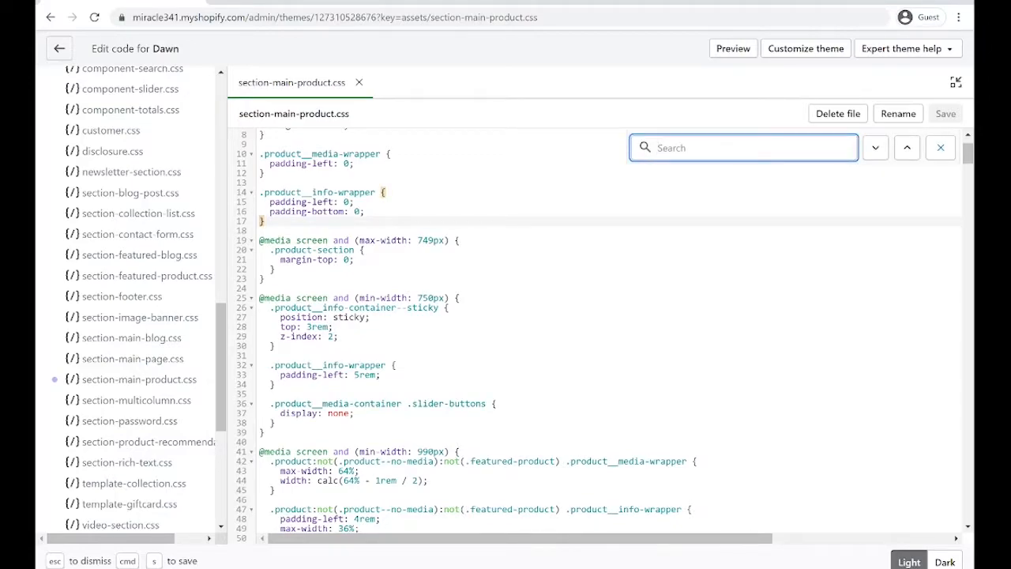
text(info)
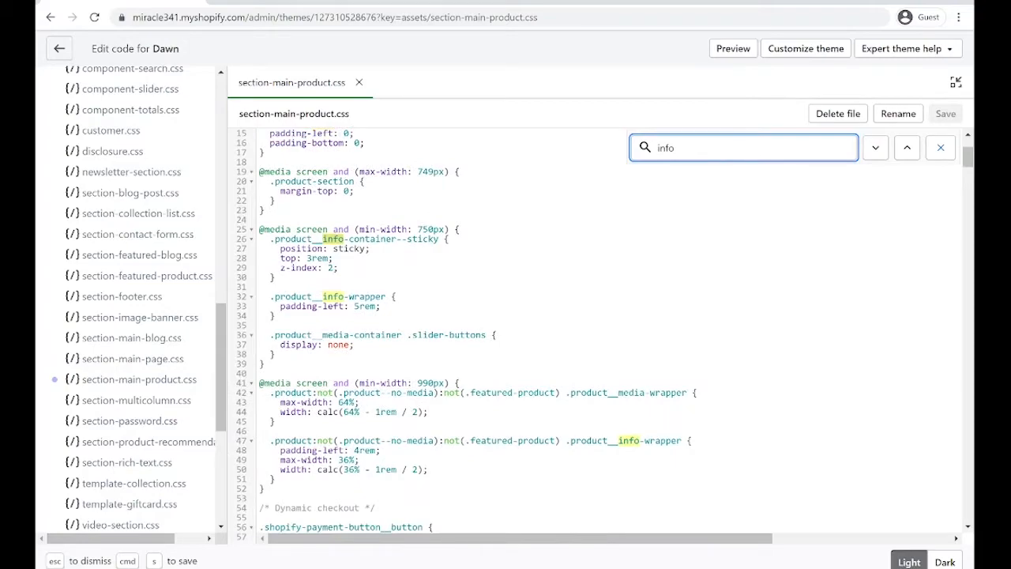
Step: In the 990px media query, set info padding-left 5rem and both max-widths 50%
click(733, 48)
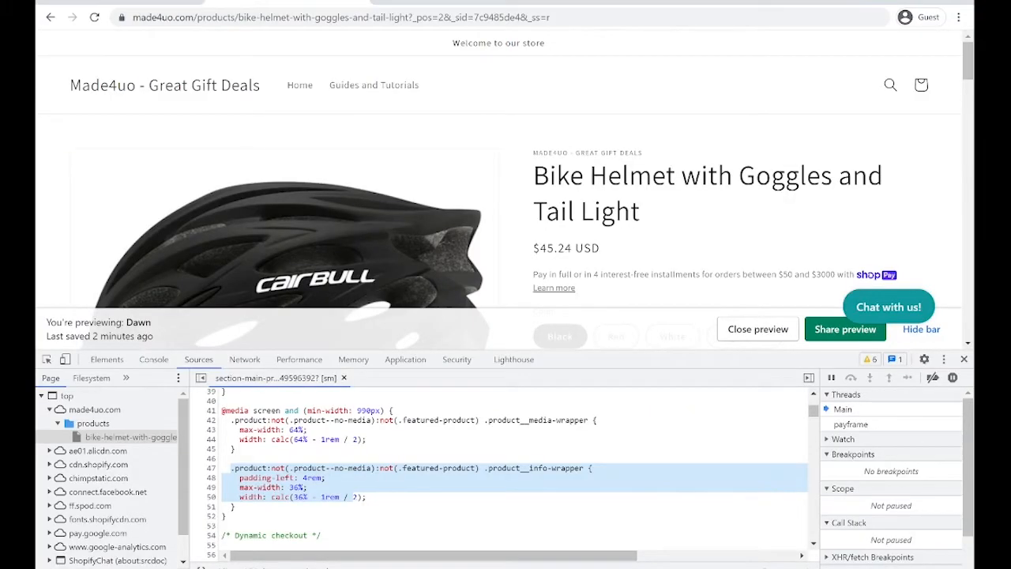
mouse_move(104, 129)
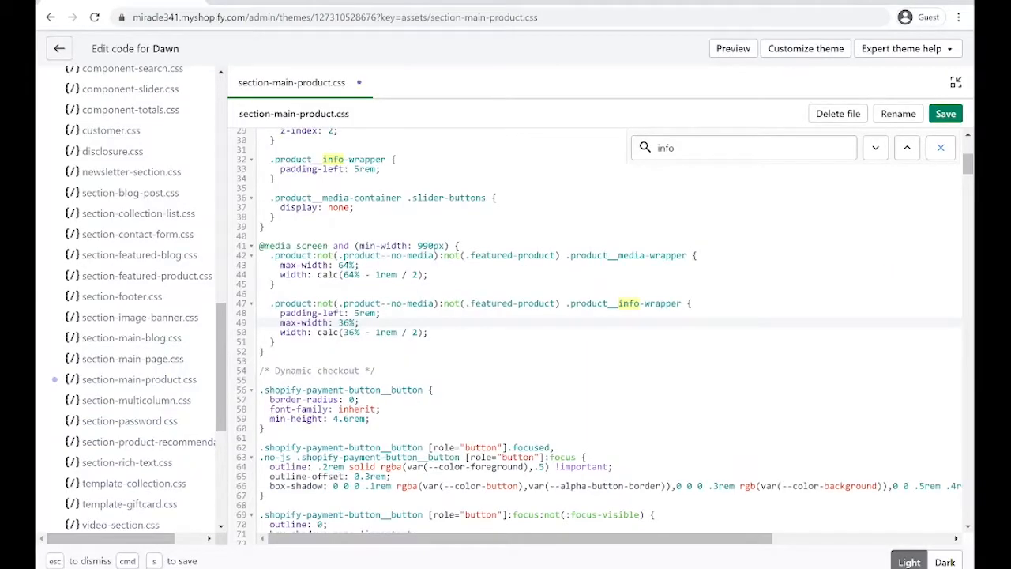
text(50%;)
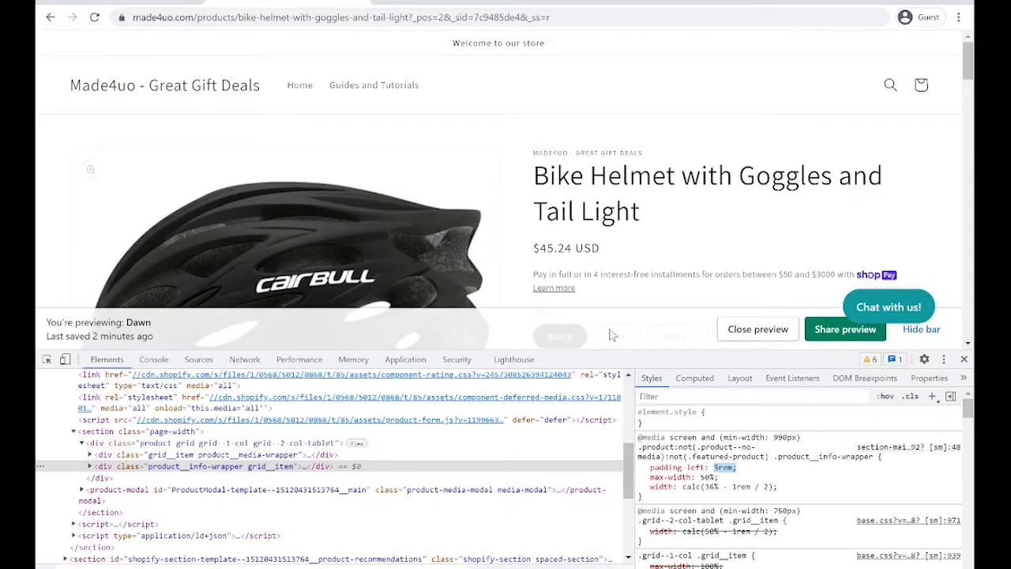
mouse_move(237, 455)
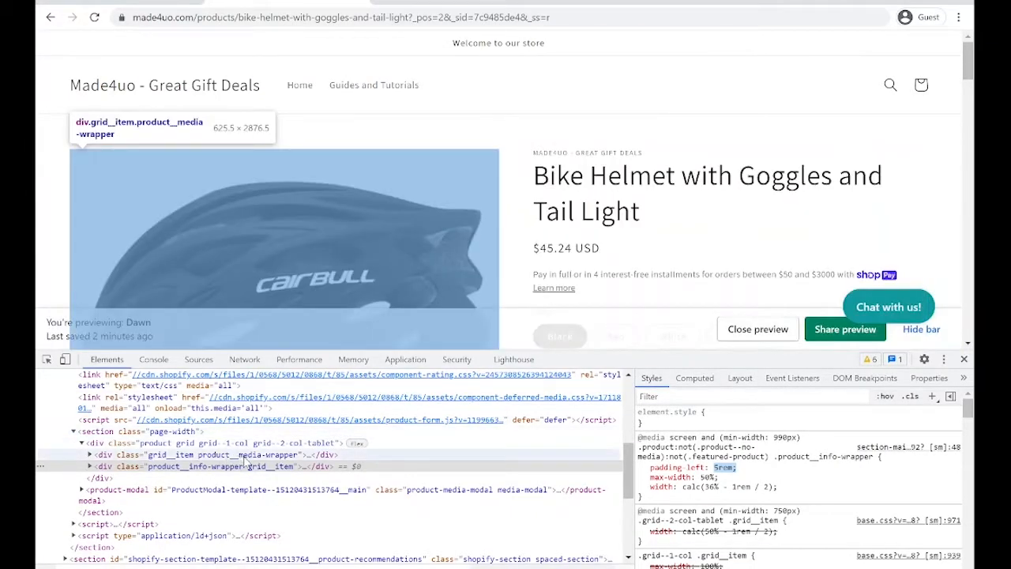
click(222, 454)
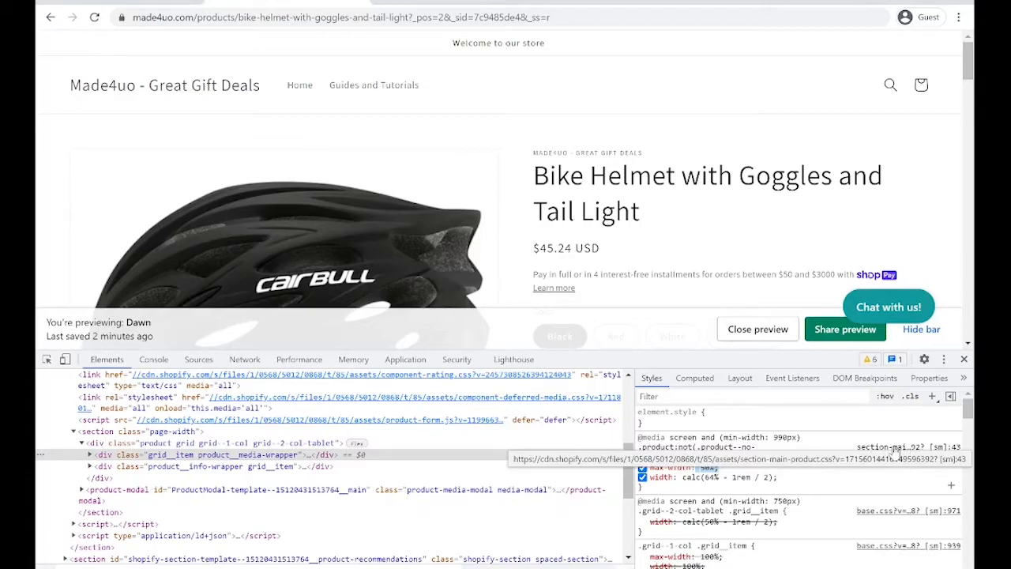
click(199, 358)
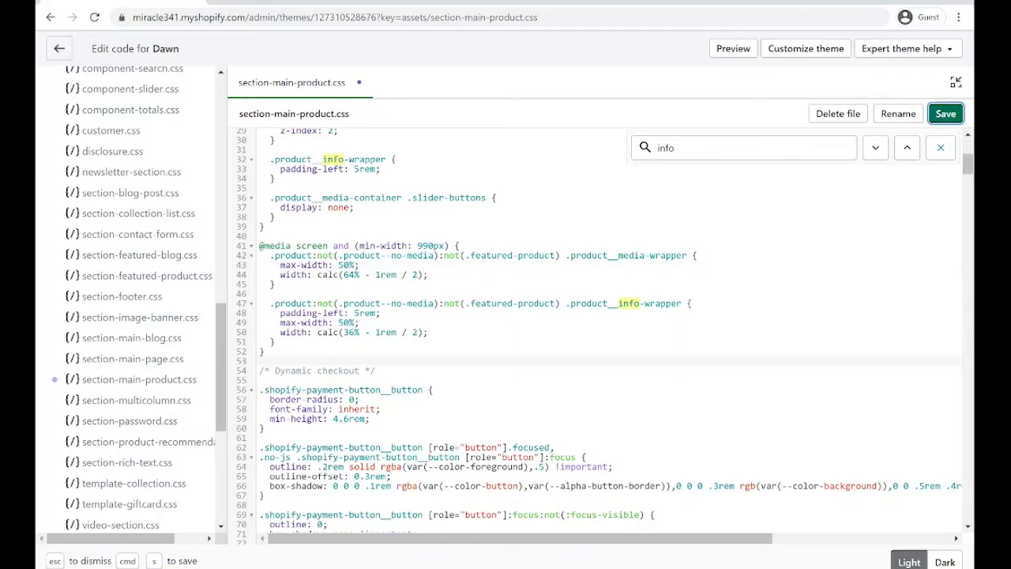
Step: Save the stylesheet, preview the Bike Water Bottle Cage page and check its styles in DevTools
click(946, 113)
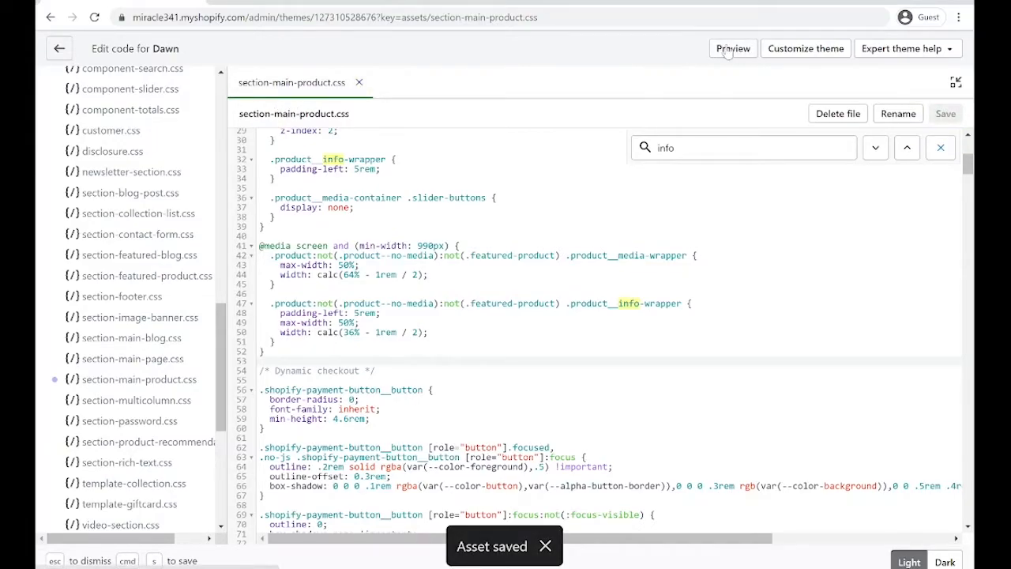
click(732, 48)
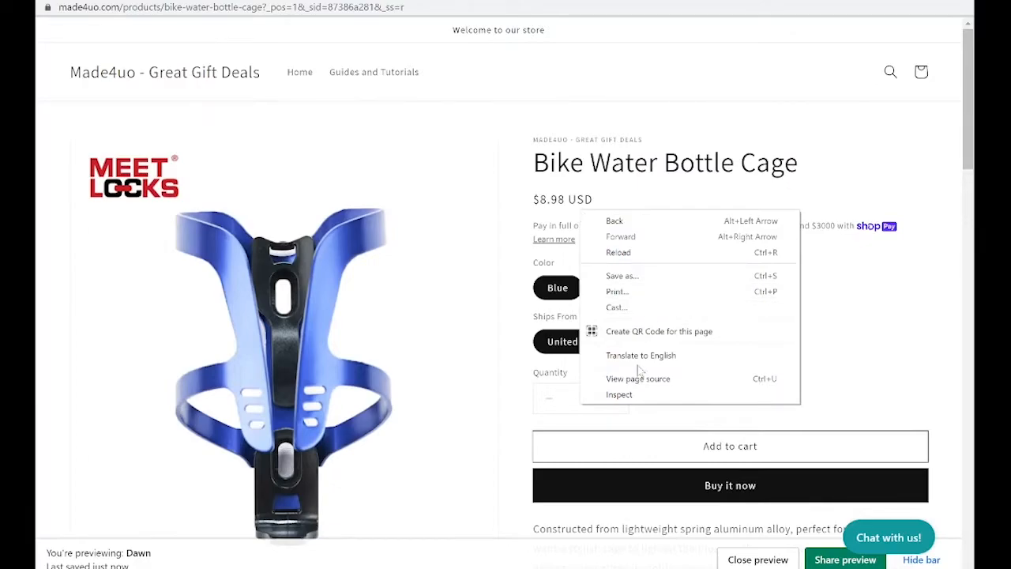
click(620, 394)
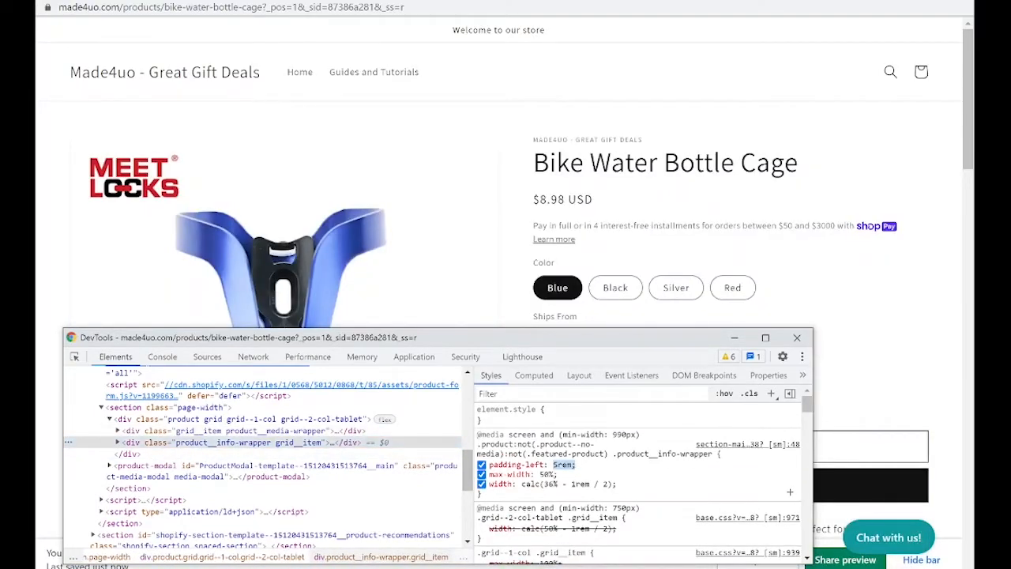
click(797, 337)
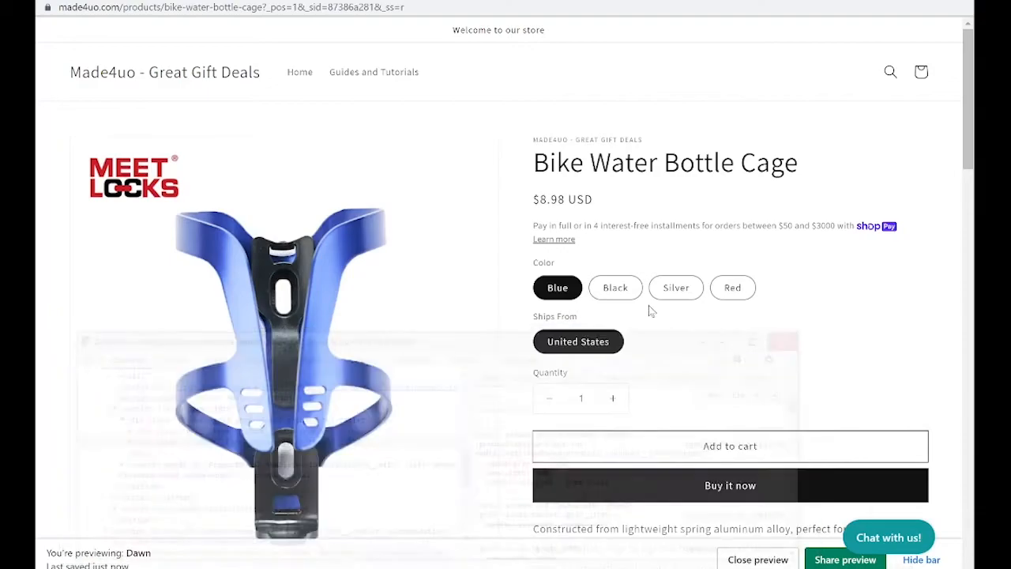